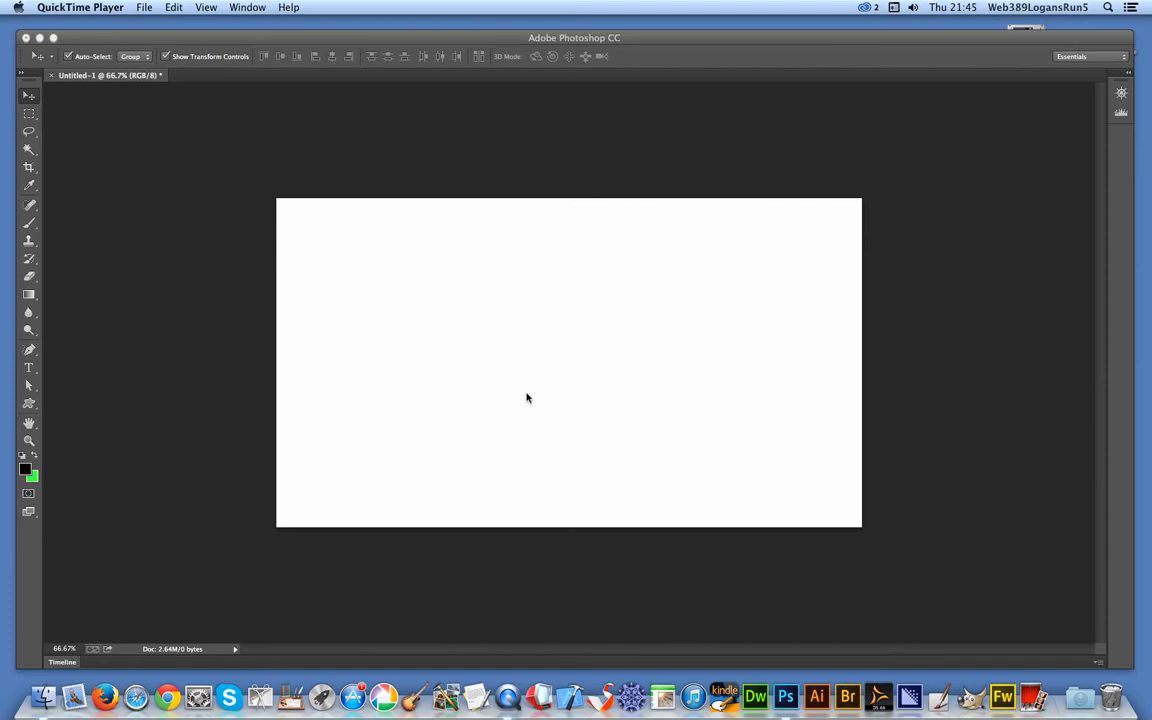
pyautogui.moveTo(392, 44)
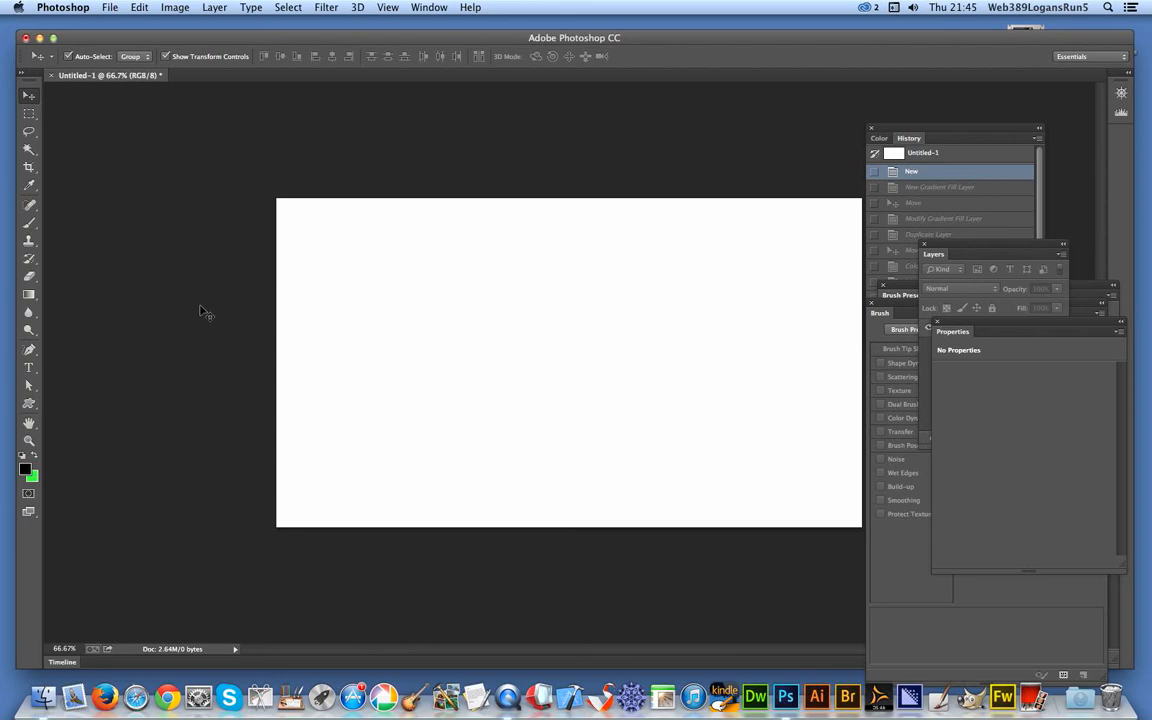
pyautogui.moveTo(196, 338)
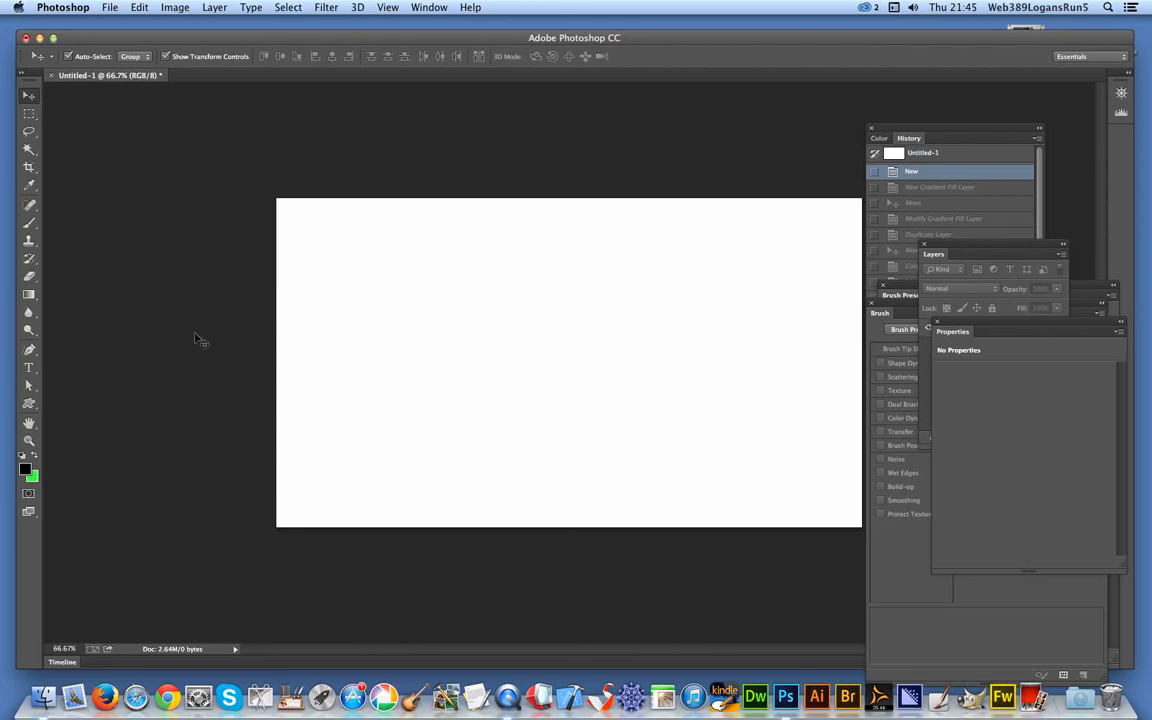
pyautogui.moveTo(170, 308)
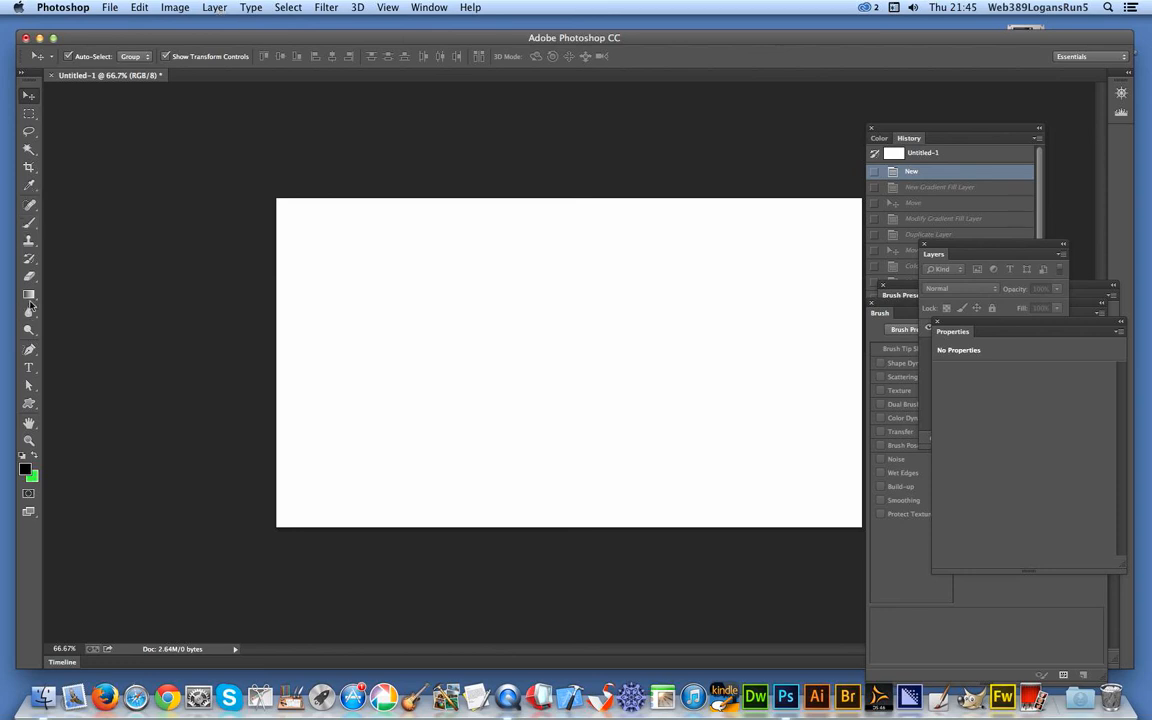
# Add a new empty layer to hold the first set of red-and-black rings
pyautogui.click(214, 8)
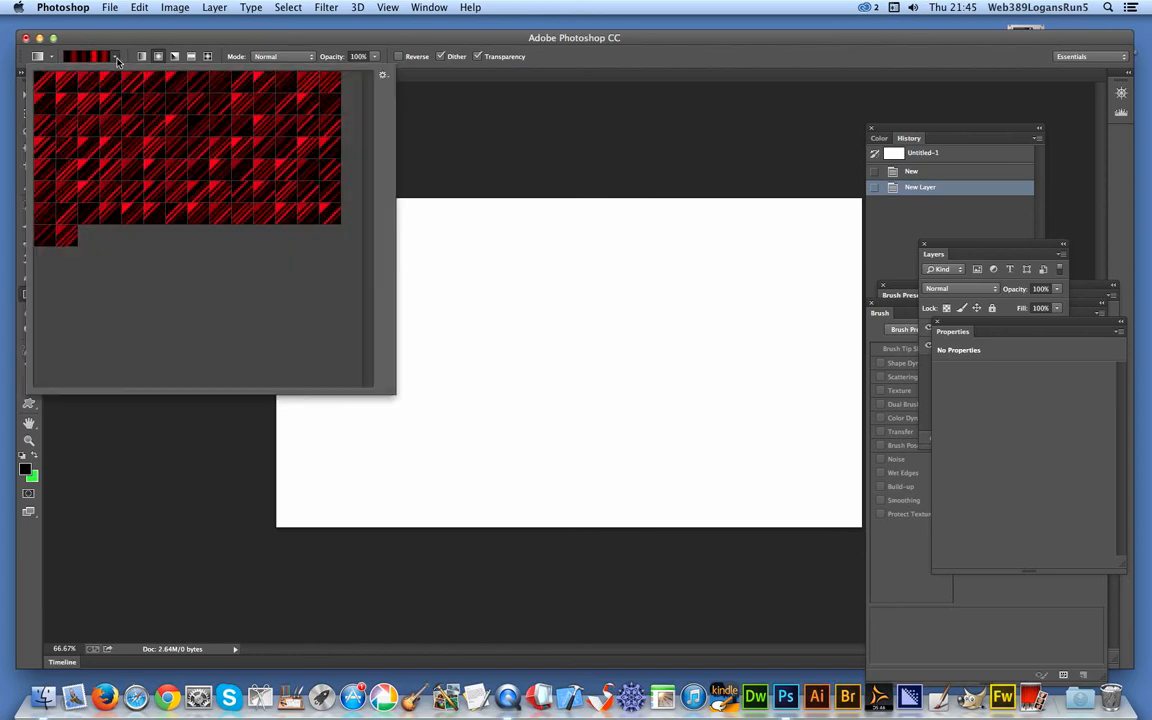
pyautogui.moveTo(88, 72)
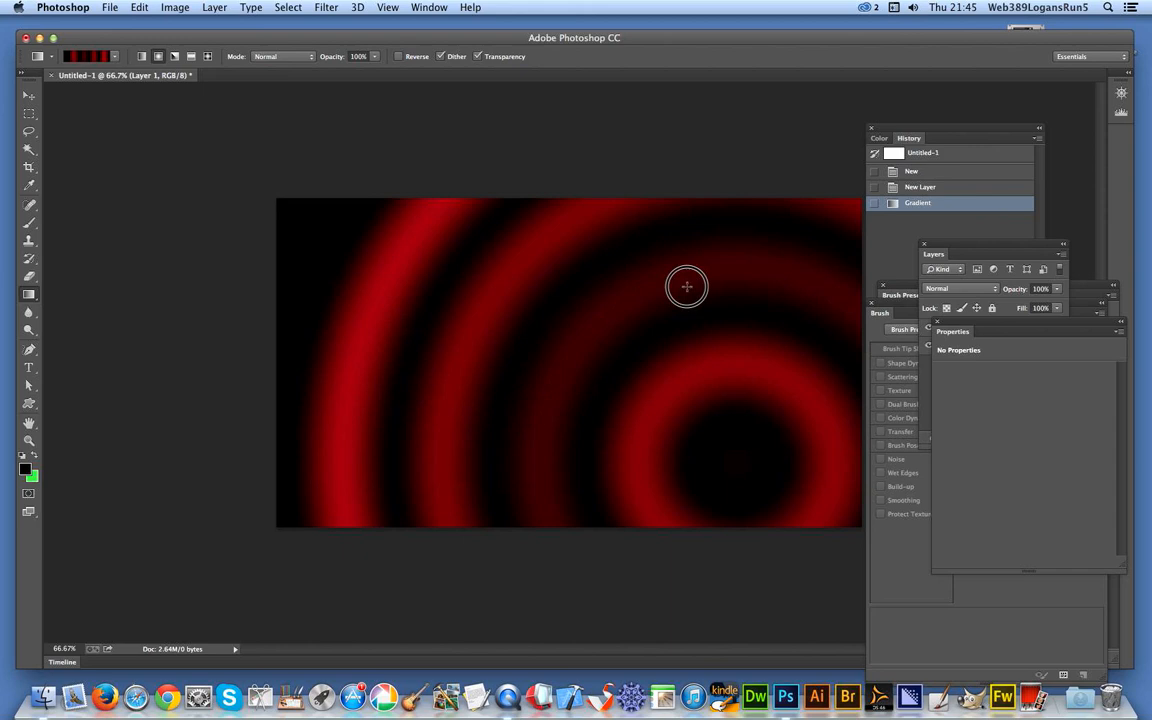
pyautogui.moveTo(260, 452)
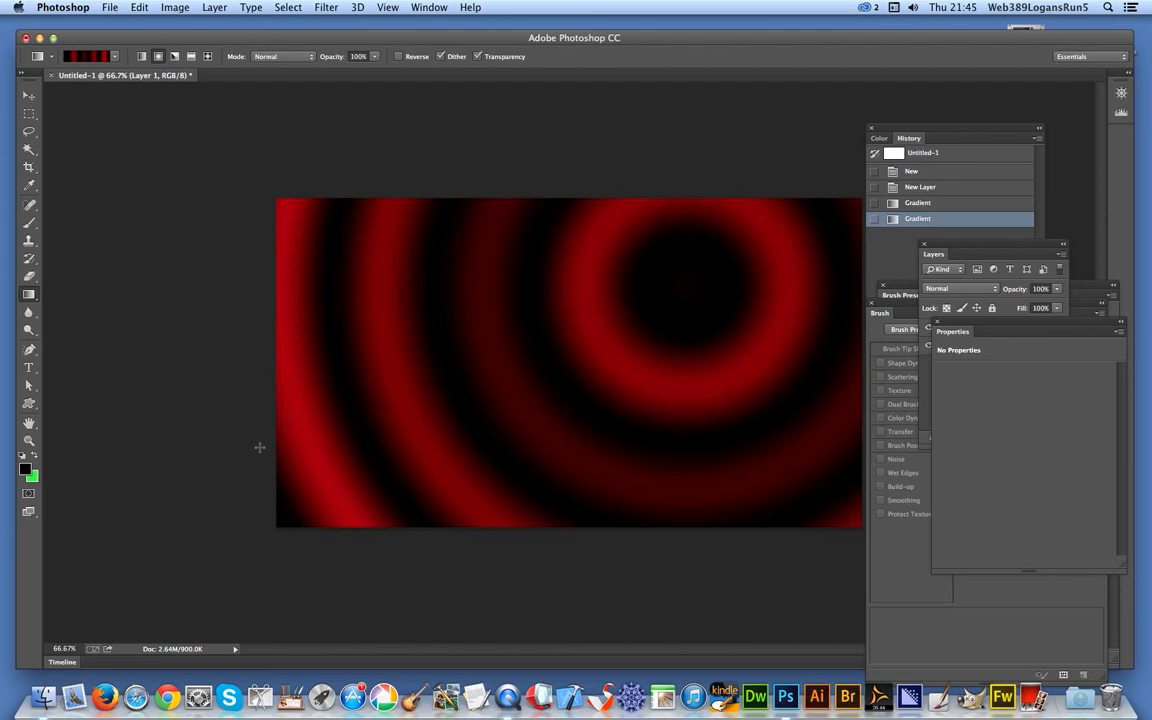
pyautogui.moveTo(446, 428)
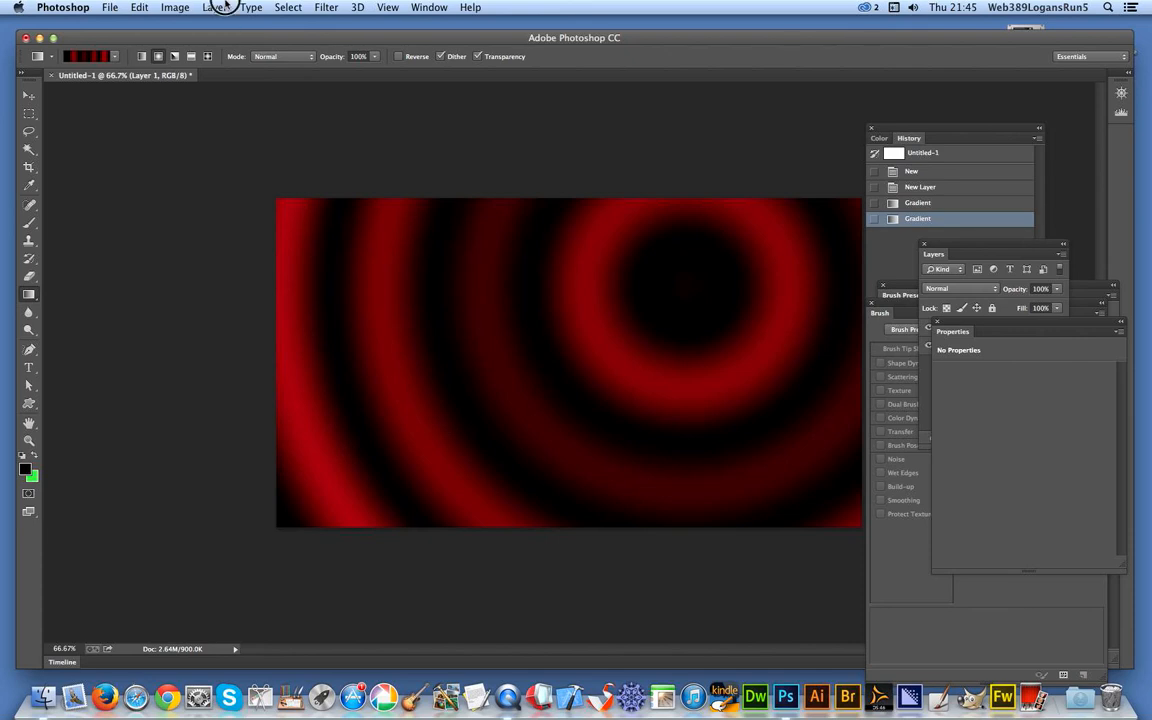
# Draw red-and-black radial rings from the lower left on a new layer blended with Difference
pyautogui.click(214, 8)
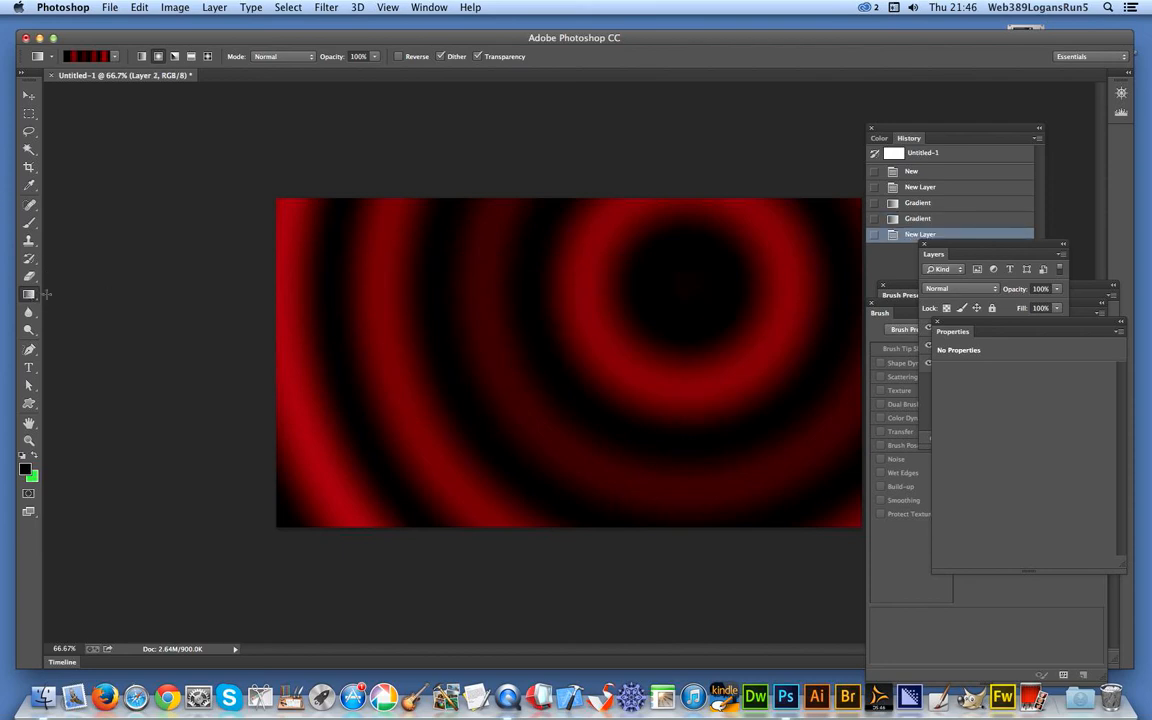
pyautogui.moveTo(442, 486); pyautogui.dragTo(736, 188)
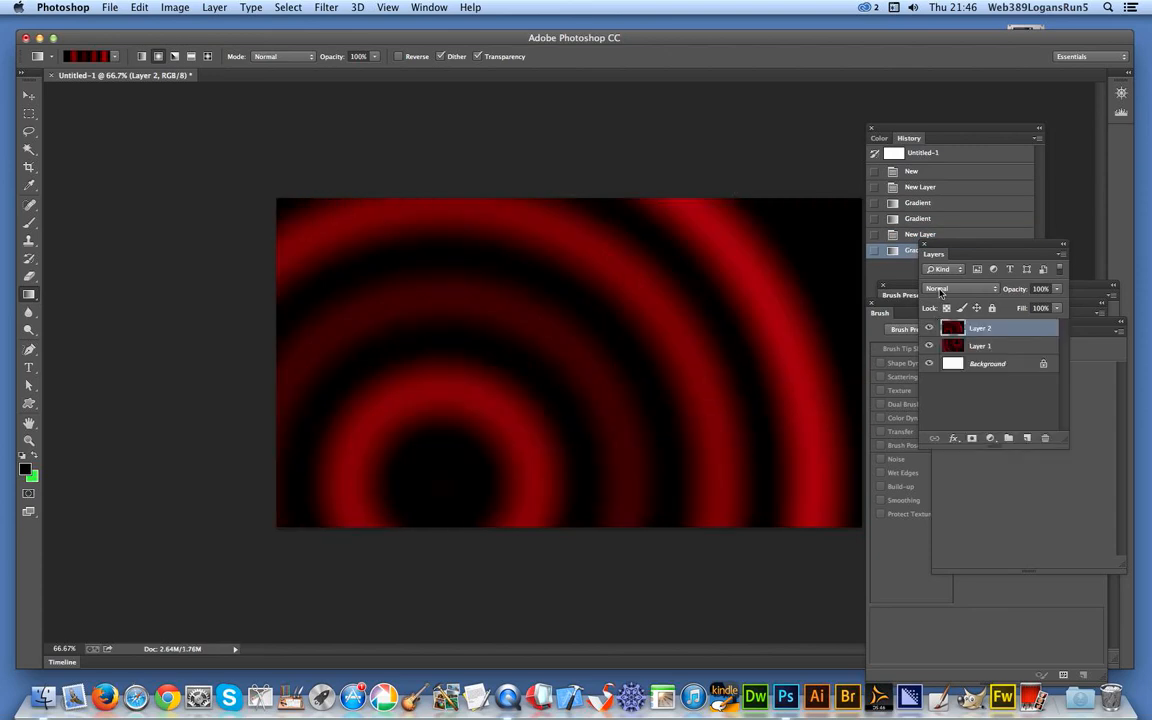
pyautogui.click(956, 288)
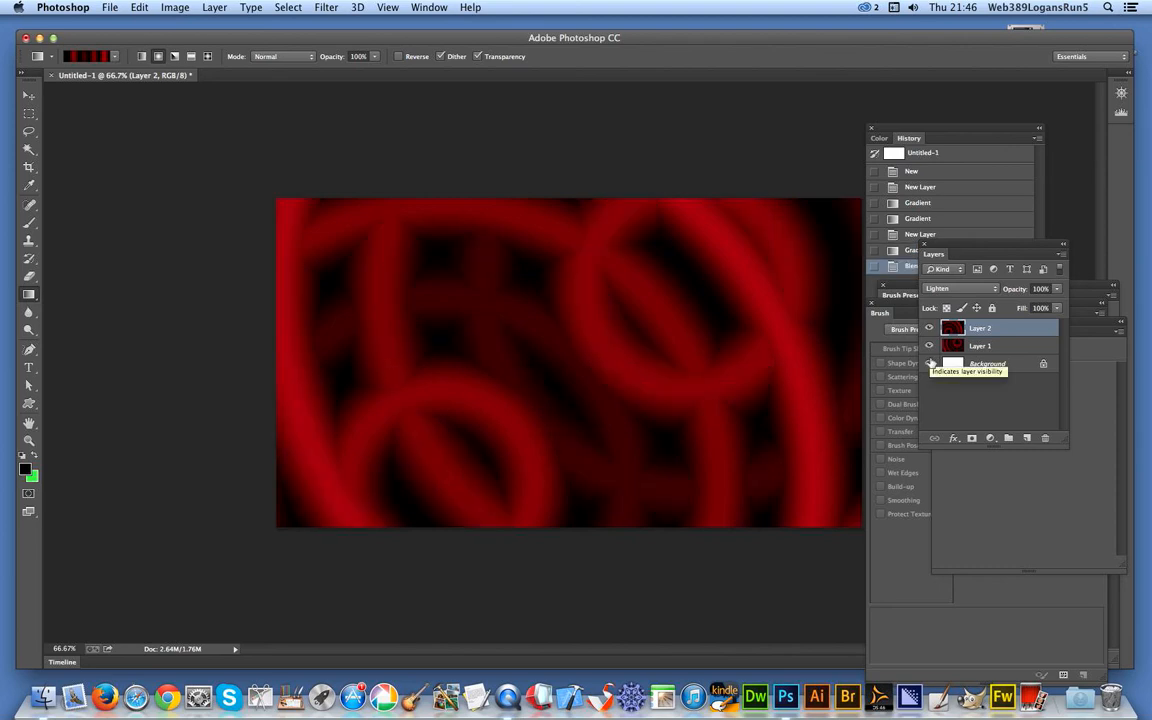
pyautogui.click(958, 288)
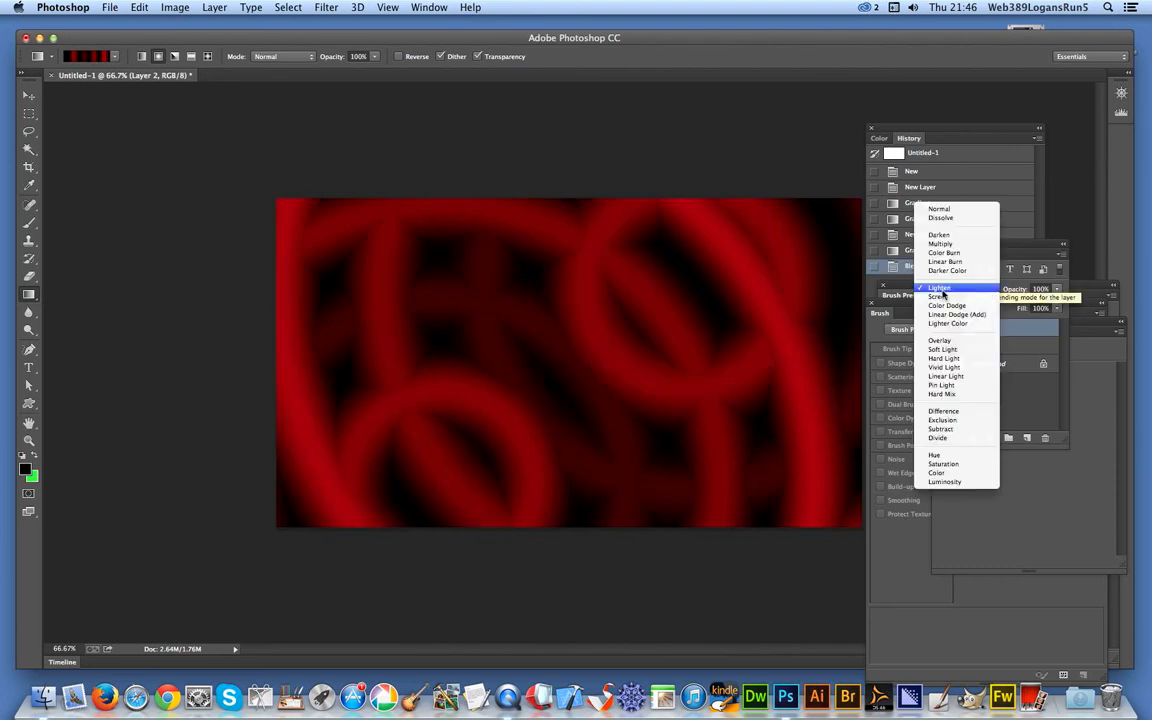
pyautogui.click(944, 412)
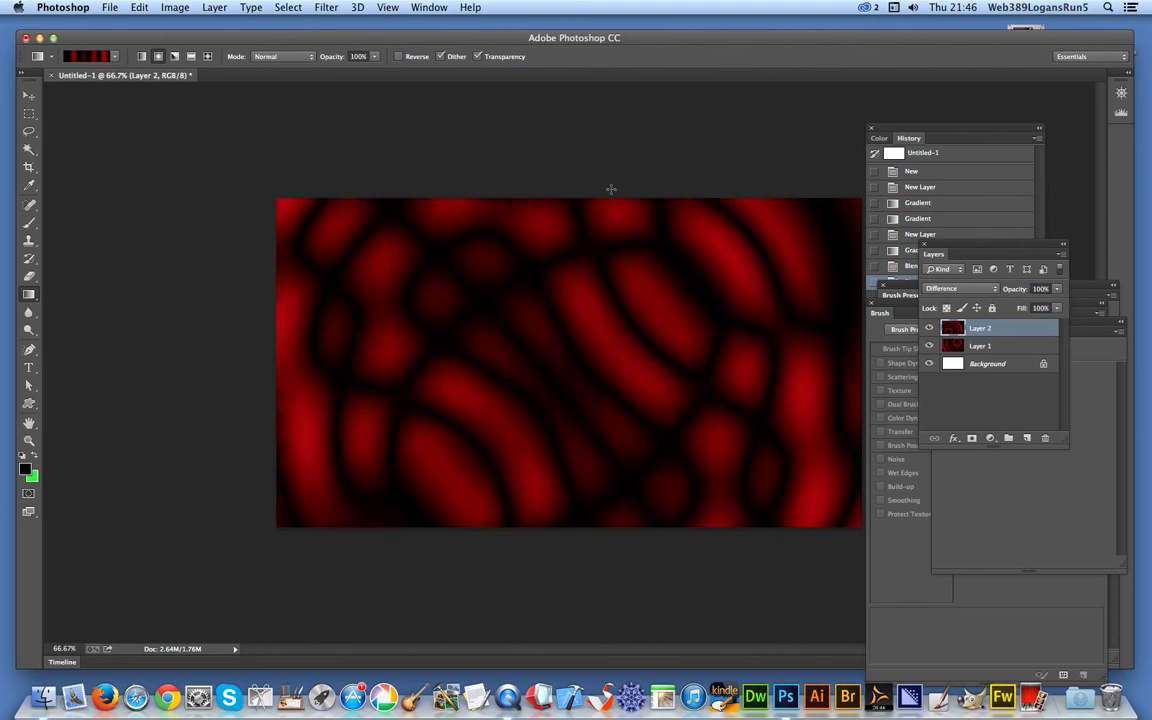
pyautogui.moveTo(556, 198)
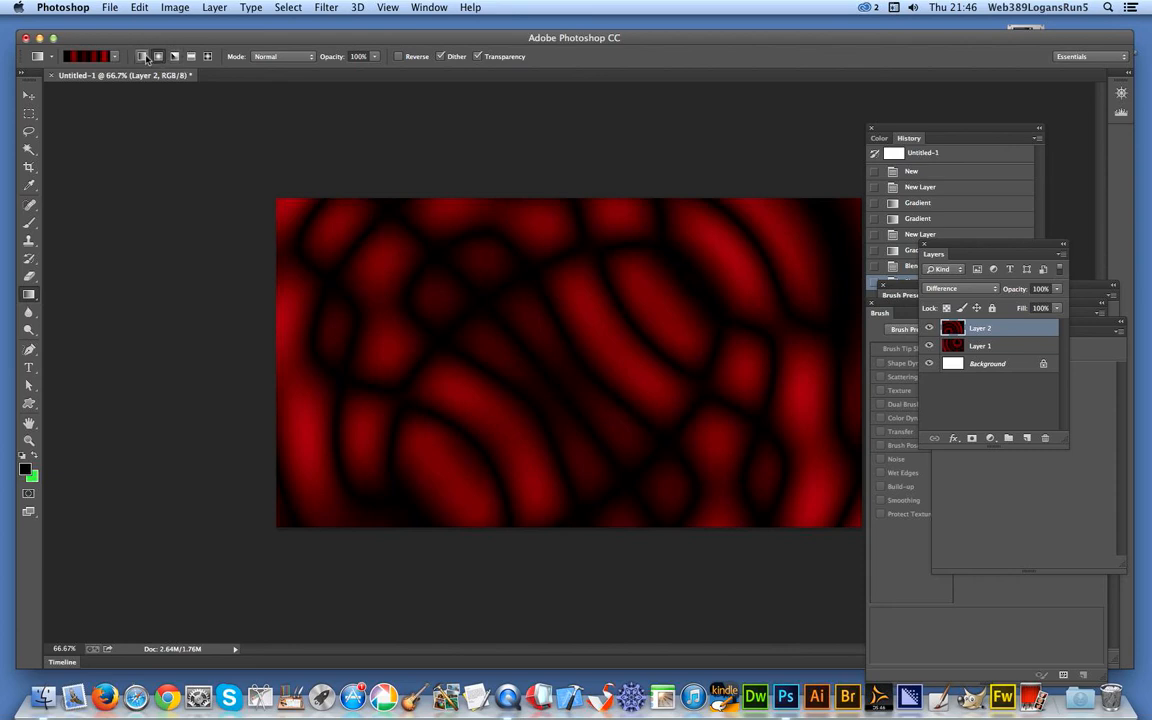
pyautogui.moveTo(338, 88)
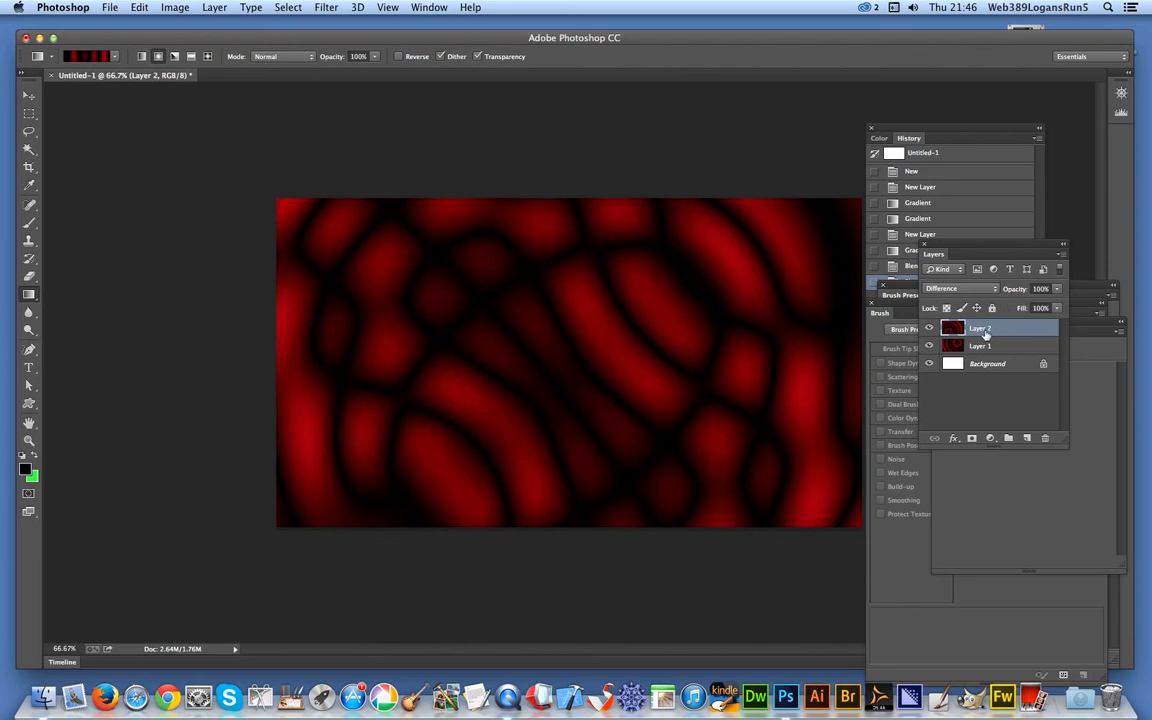
pyautogui.moveTo(984, 332)
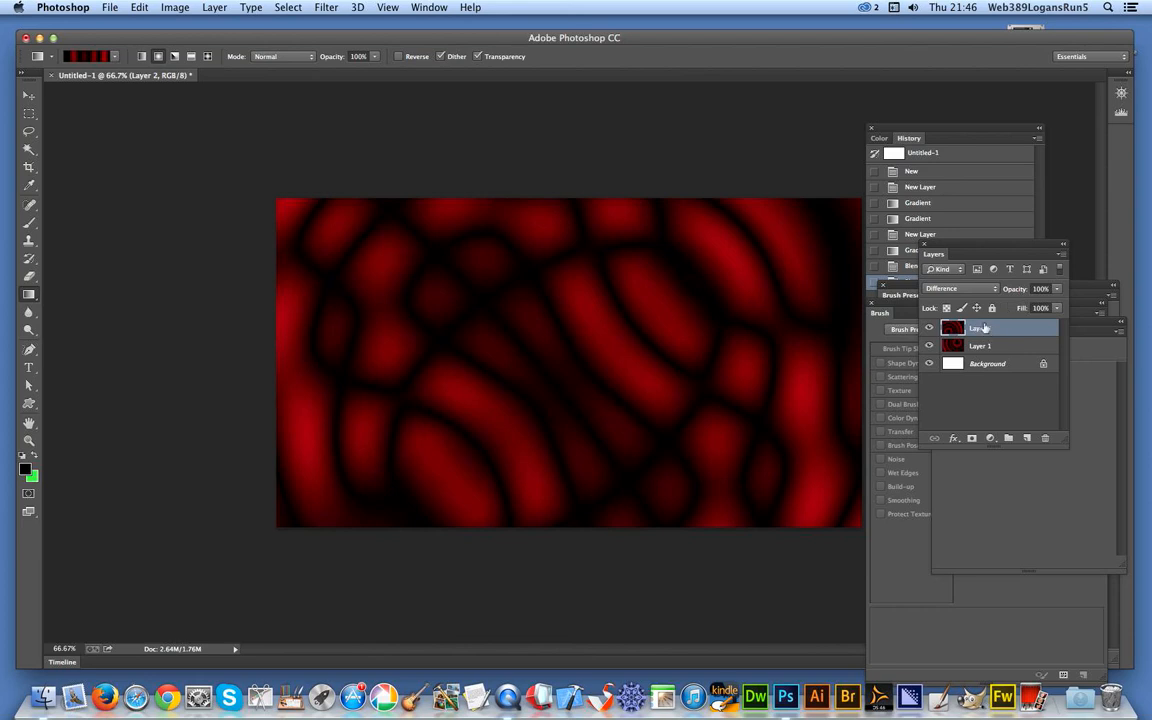
pyautogui.moveTo(984, 328)
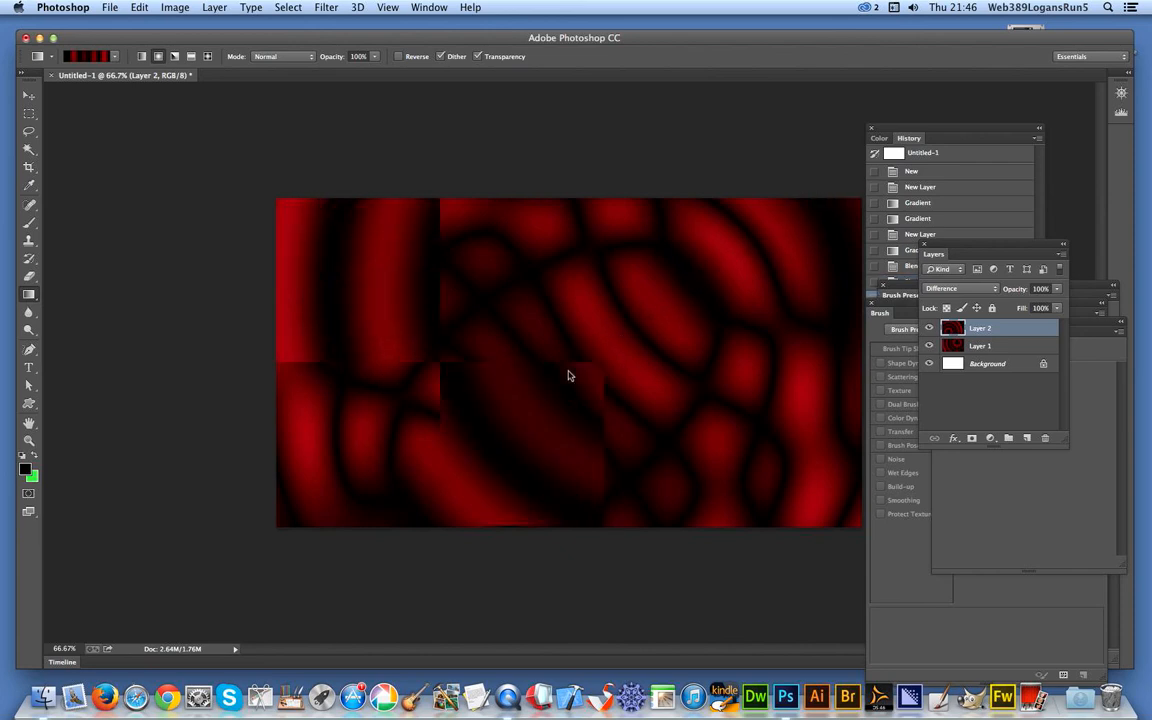
# Redraw the top layer's radial rings from a new centre for a fresh interference pattern
pyautogui.moveTo(496, 206); pyautogui.dragTo(802, 476)
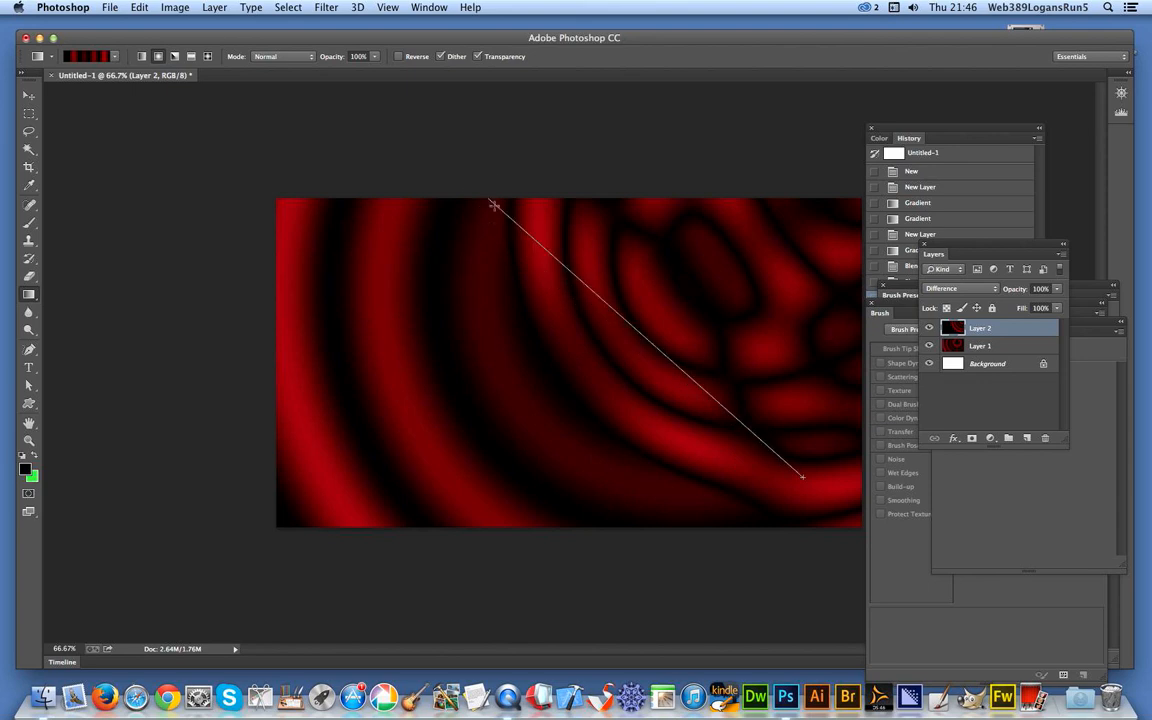
pyautogui.moveTo(494, 204); pyautogui.dragTo(800, 476)
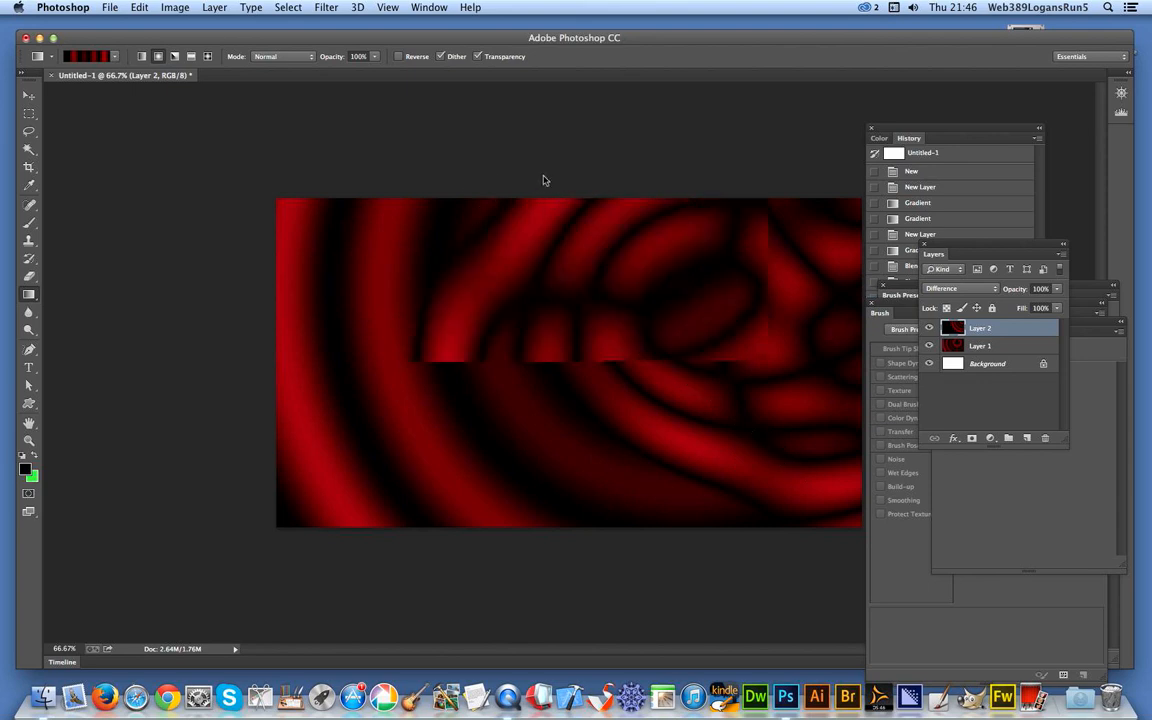
pyautogui.moveTo(392, 156); pyautogui.dragTo(662, 548)
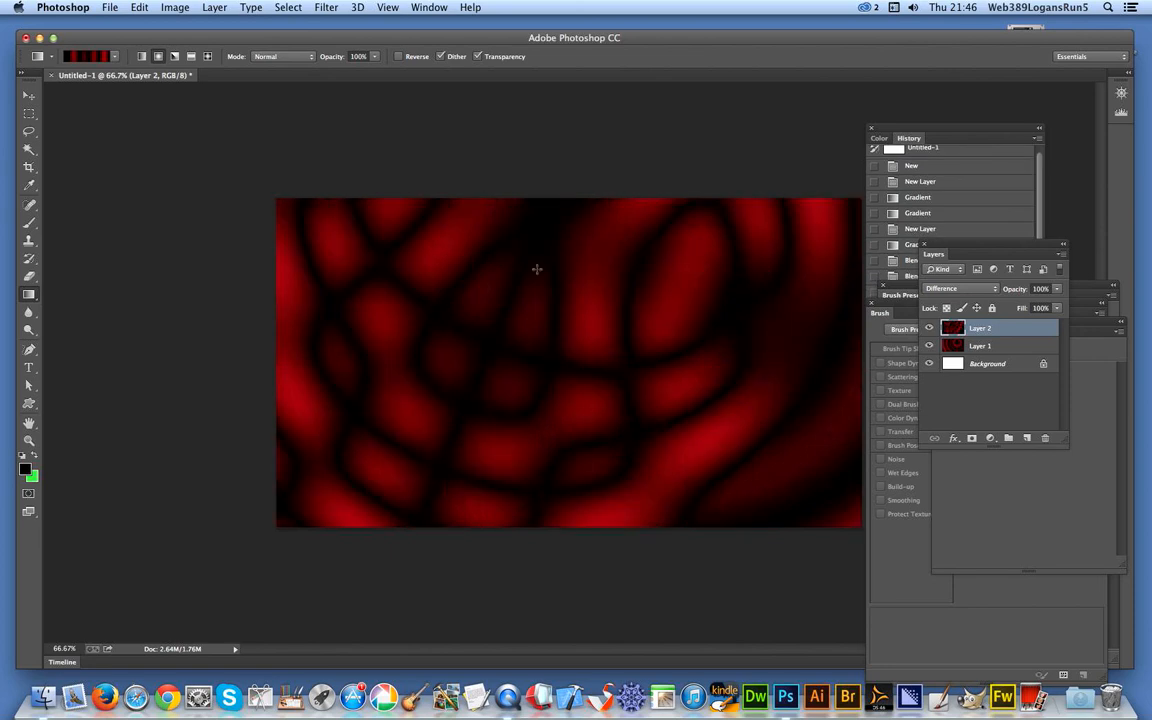
# Flatten all layers into a single background layer
pyautogui.click(214, 8)
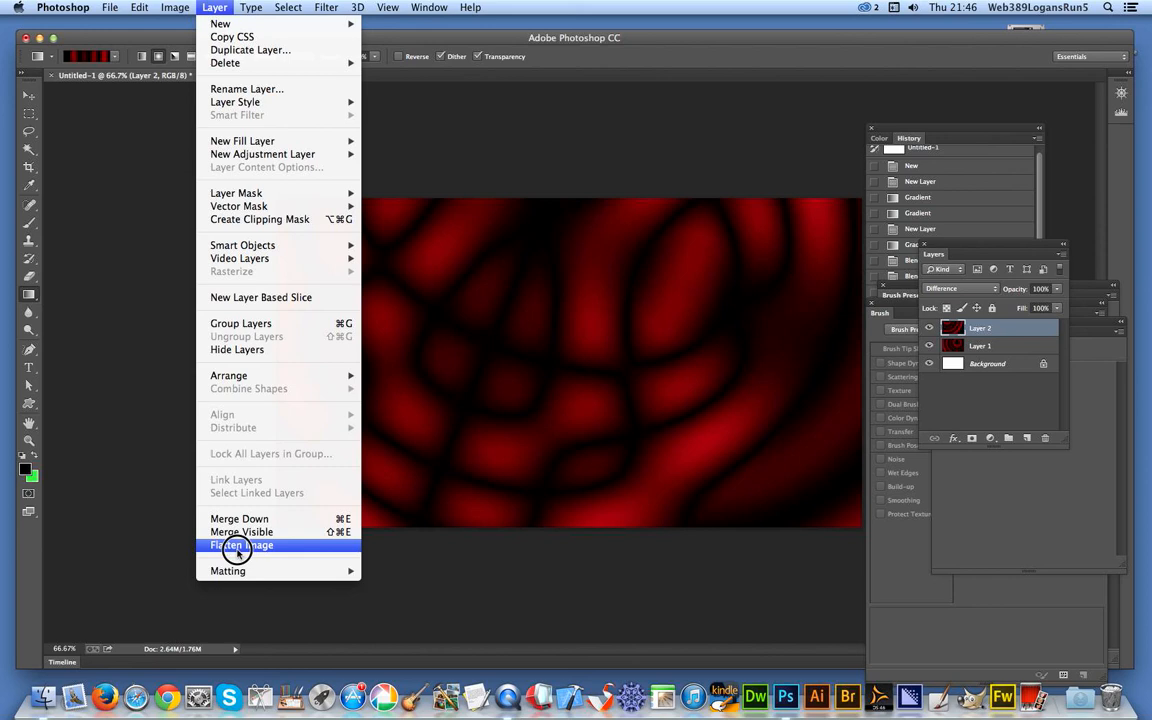
pyautogui.click(240, 544)
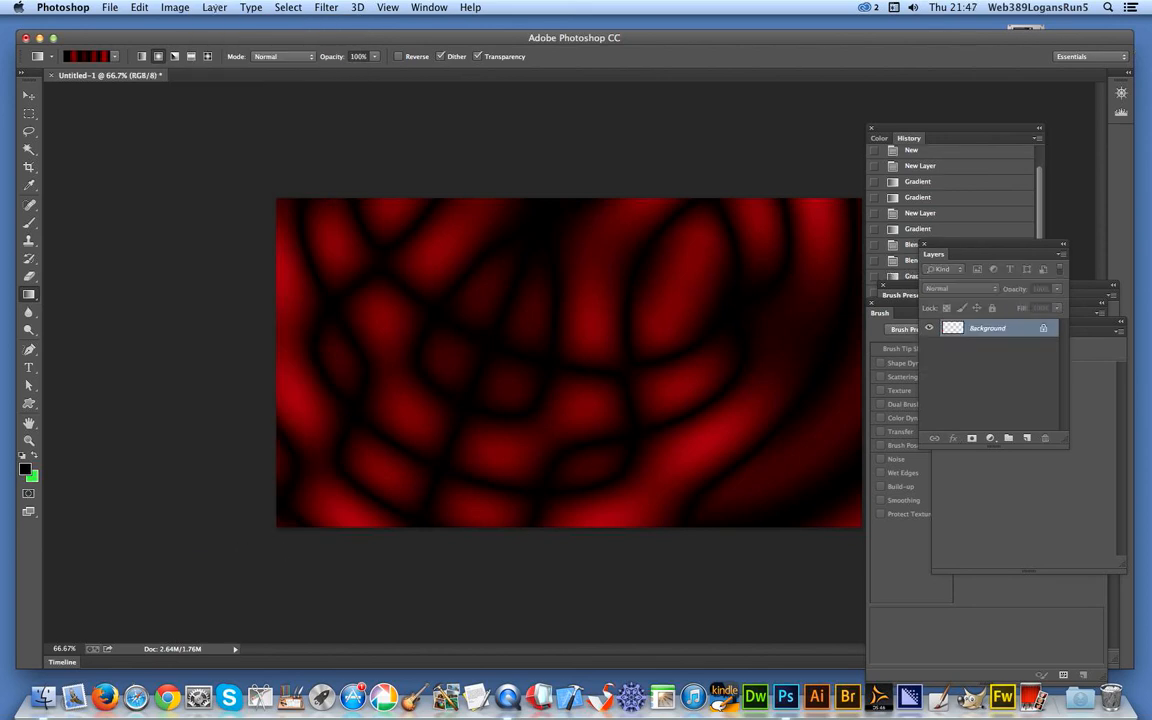
pyautogui.click(214, 8)
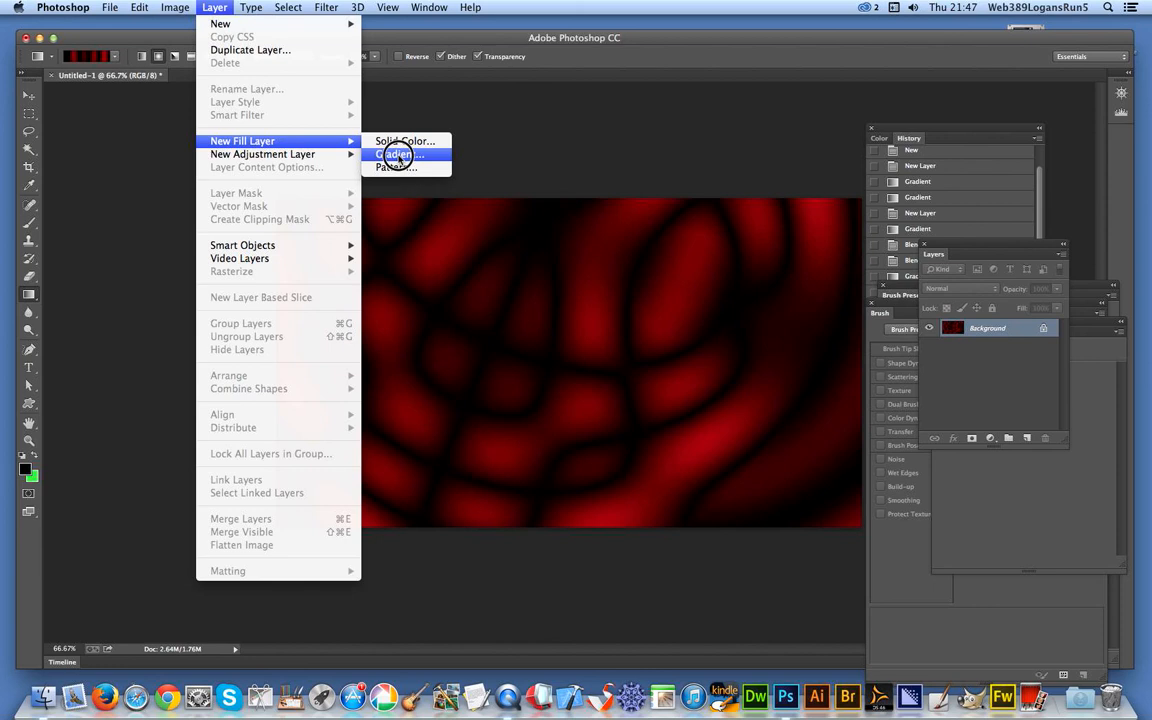
# Create a gradient fill layer using the red-and-black striped preset with Radial style
pyautogui.click(396, 154)
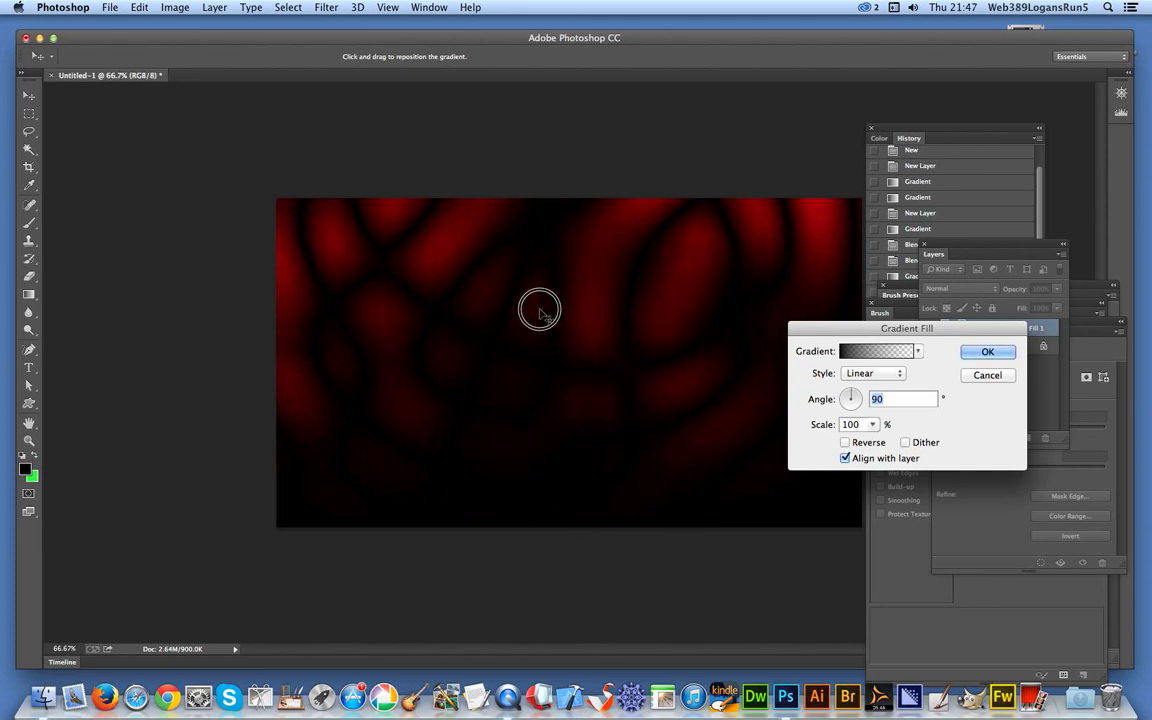
pyautogui.click(916, 352)
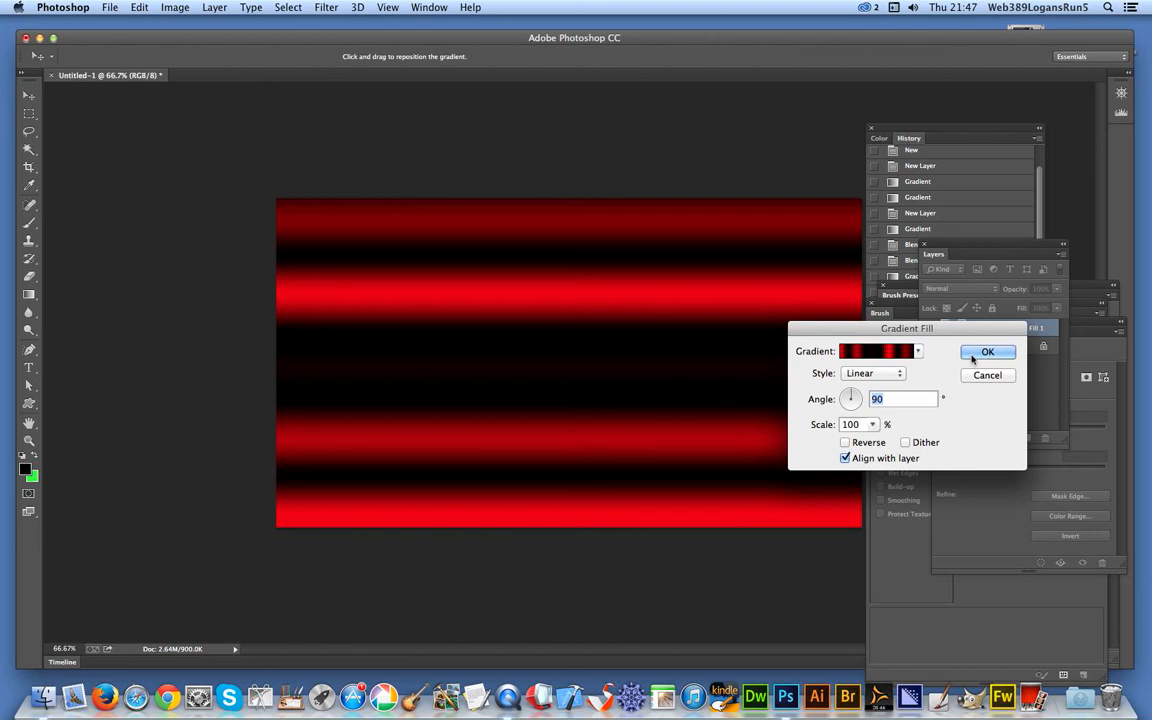
pyautogui.click(872, 374)
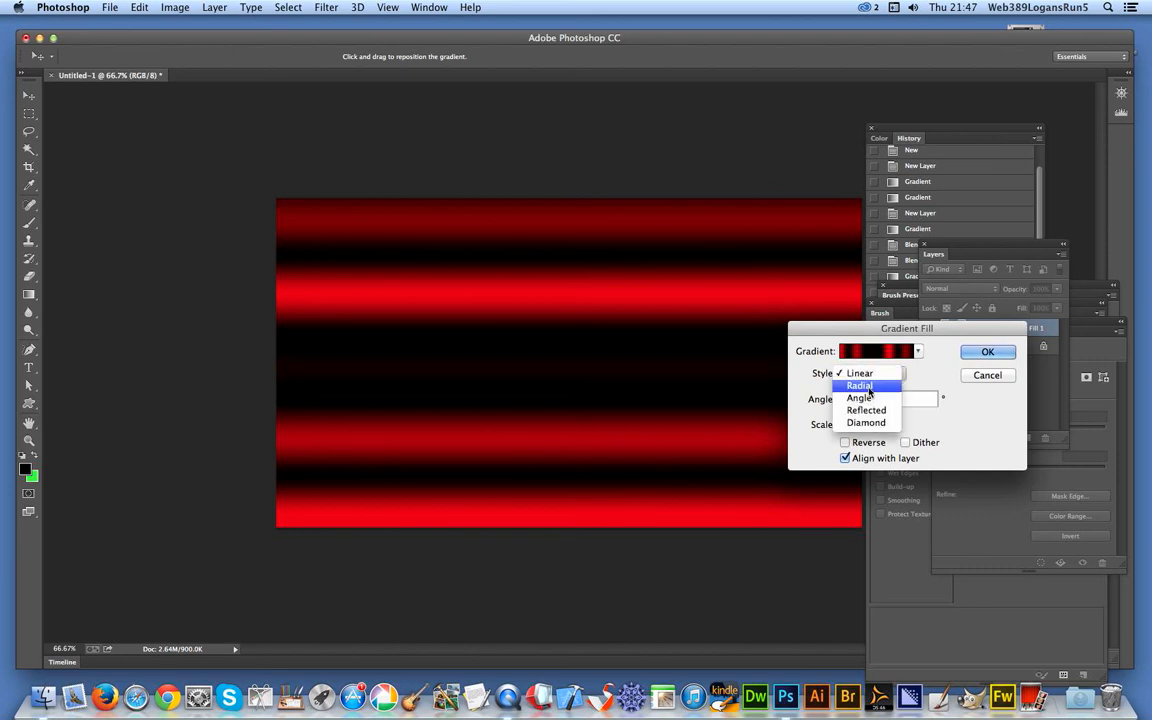
pyautogui.click(860, 386)
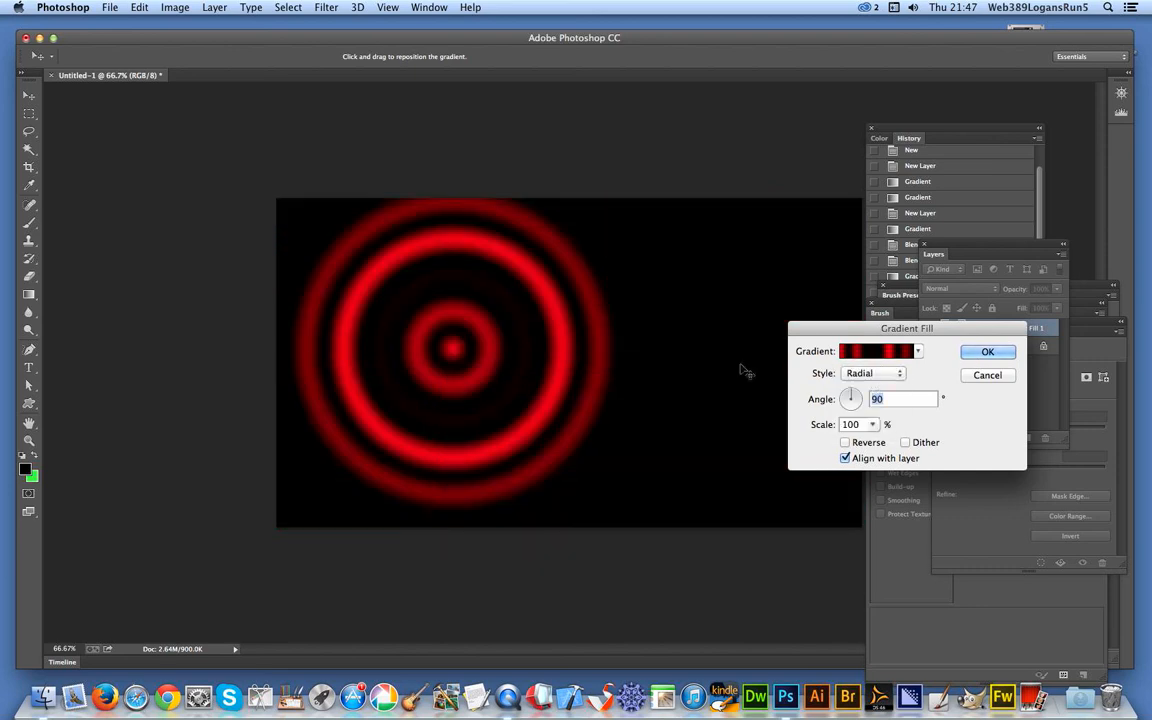
pyautogui.click(988, 352)
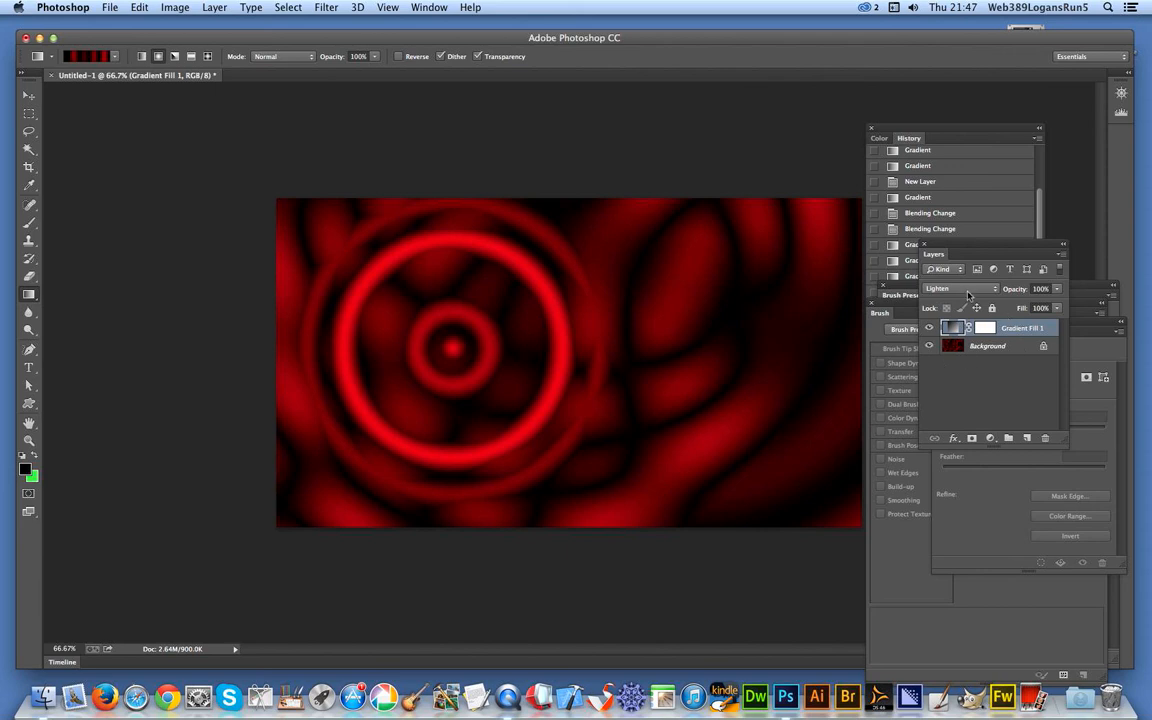
# Recentre the Gradient Fill 1 rings toward the lower right of the canvas
pyautogui.click(958, 288)
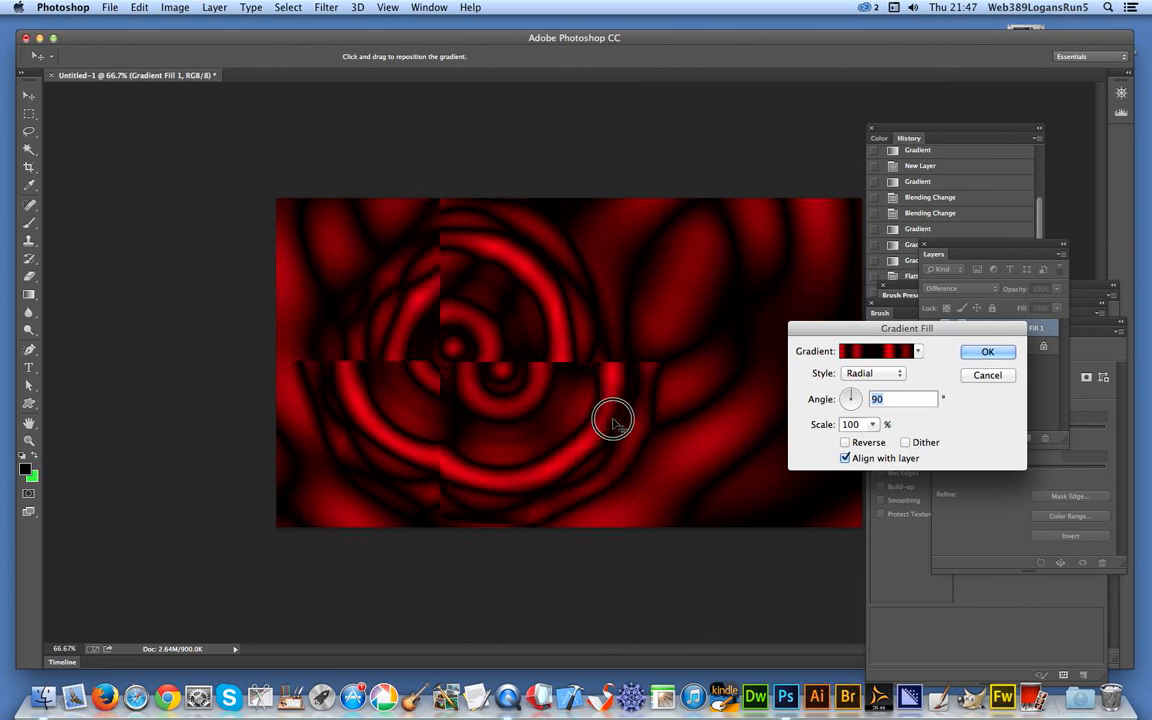
pyautogui.moveTo(616, 420); pyautogui.dragTo(680, 464)
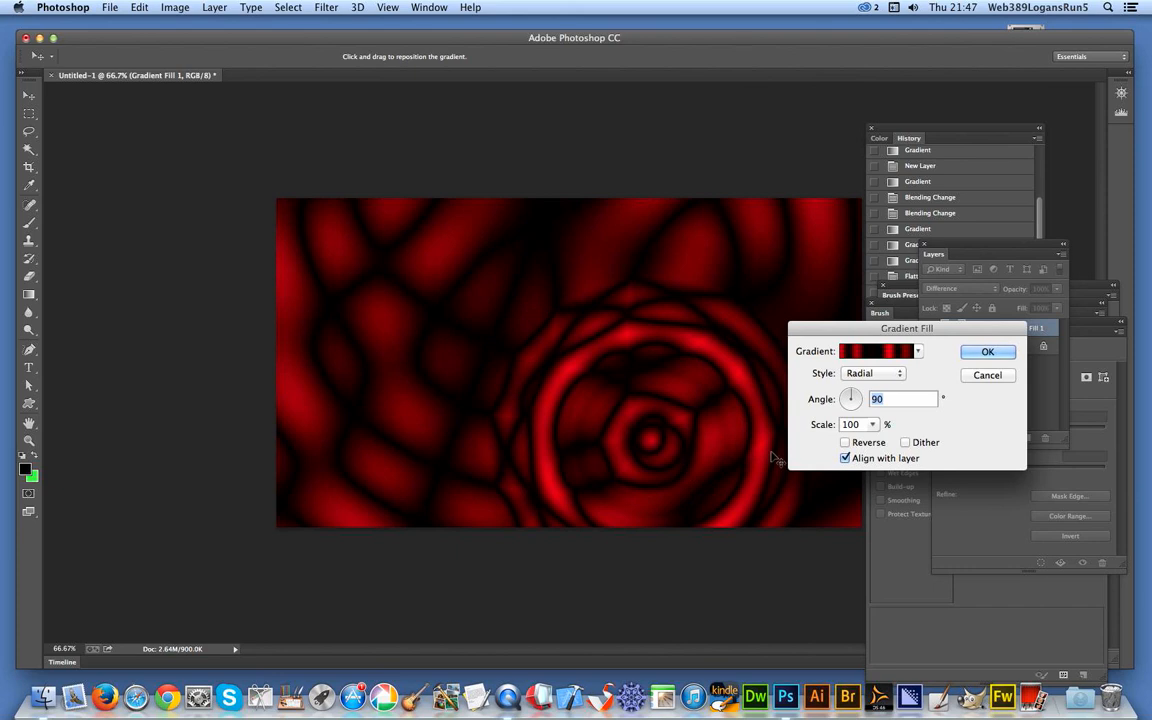
pyautogui.click(988, 352)
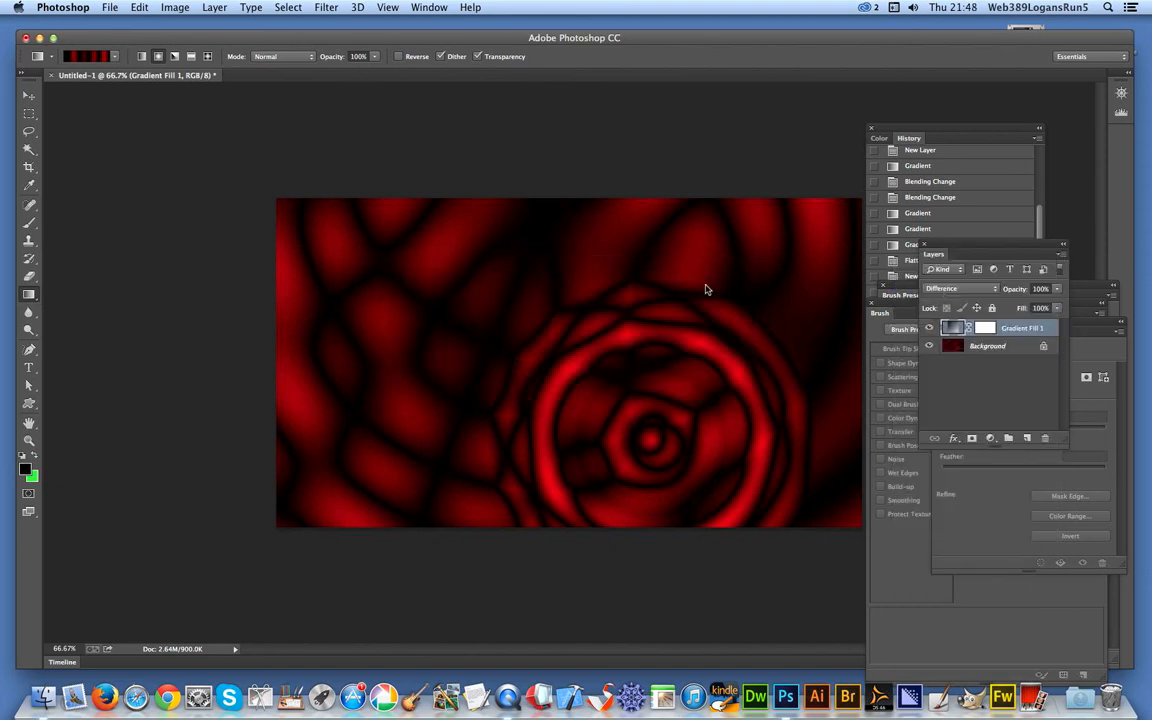
# Shift the duplicated fill layer's rings up and left so the two ring sets overlap
pyautogui.doubleClick(952, 328)
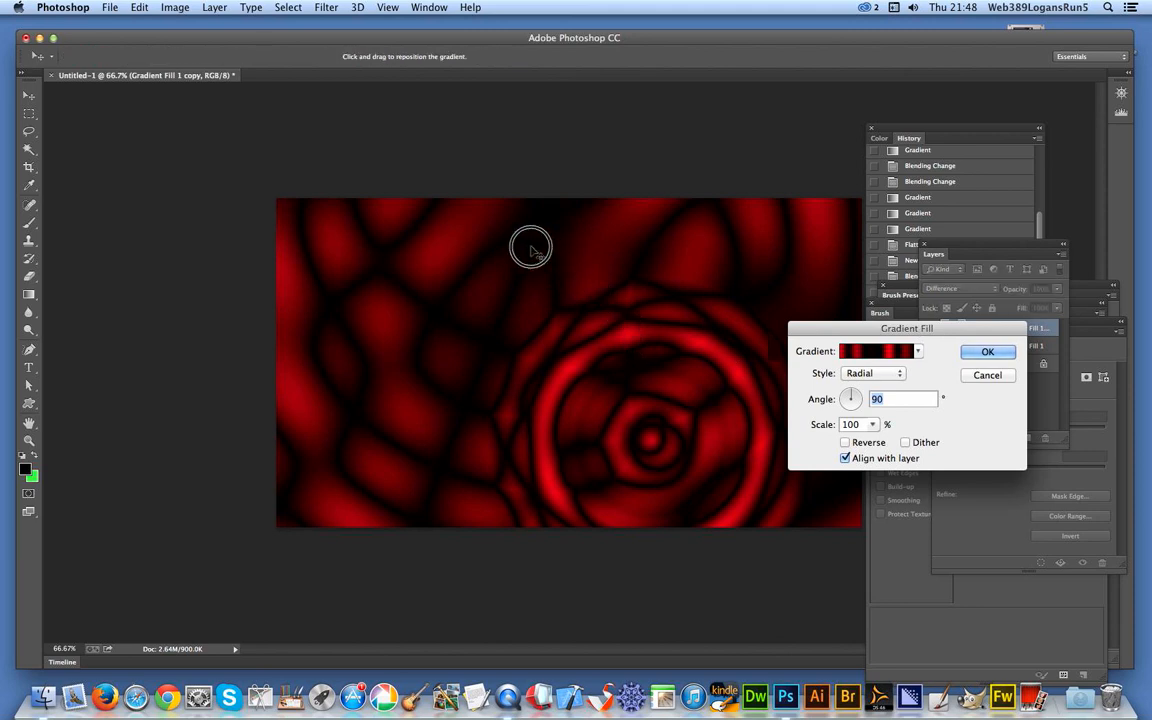
pyautogui.moveTo(530, 248); pyautogui.dragTo(490, 220)
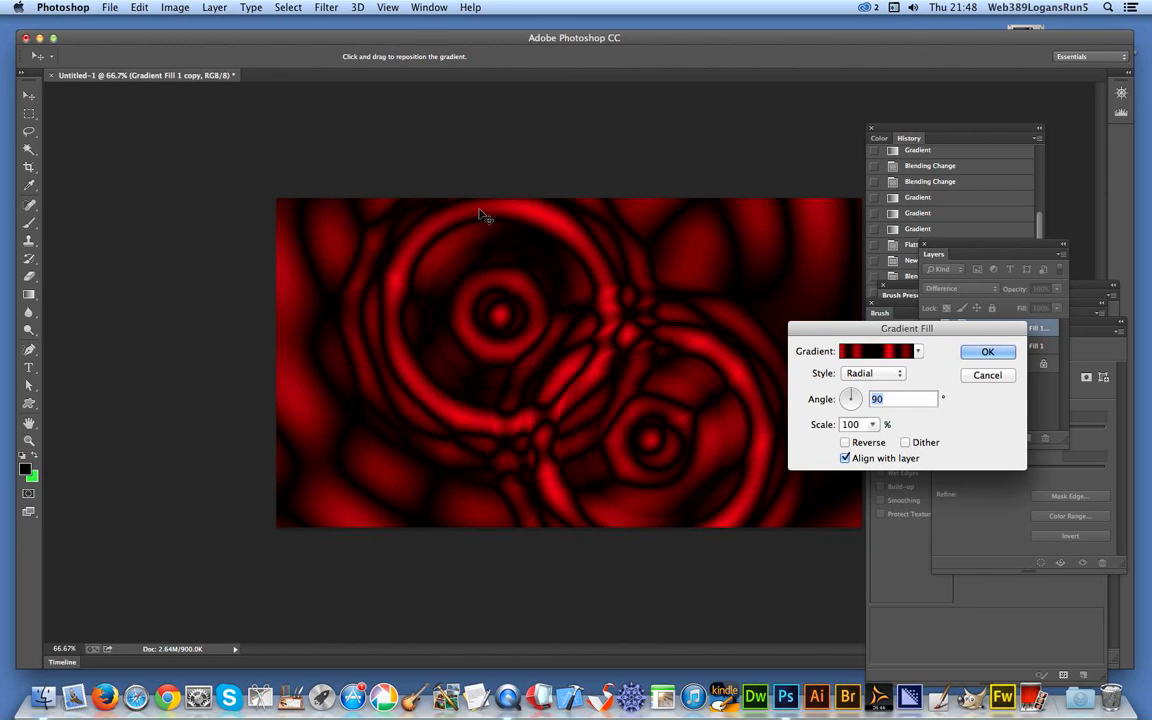
pyautogui.click(988, 352)
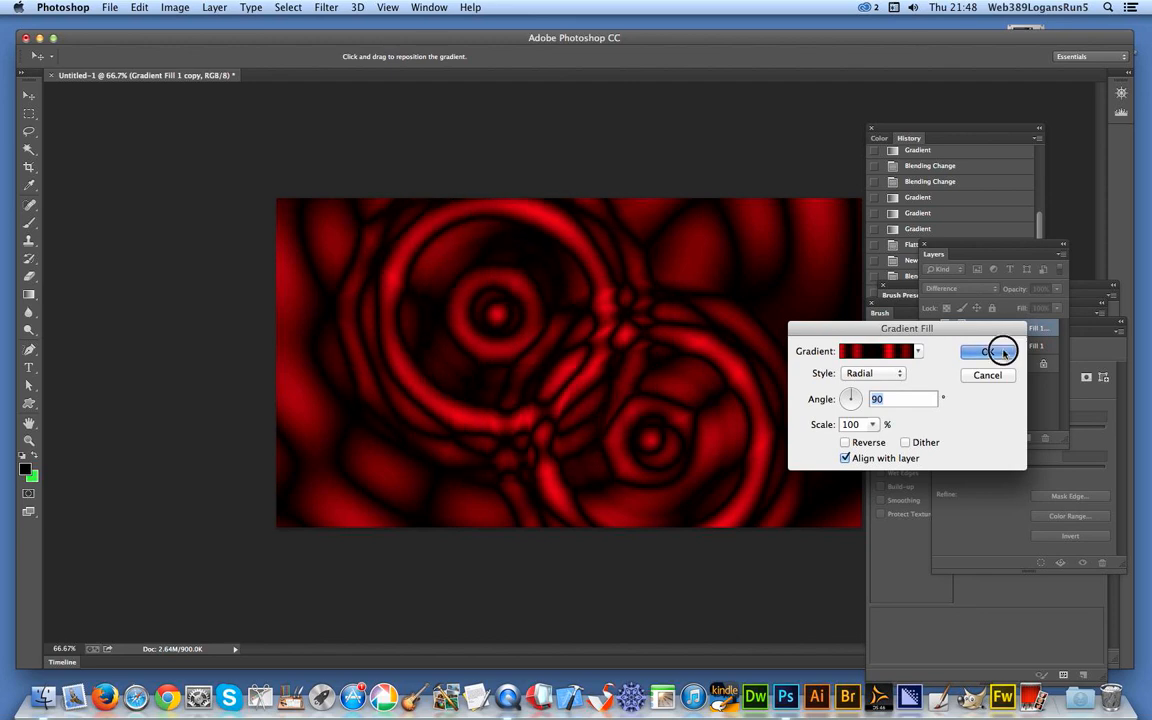
pyautogui.click(990, 352)
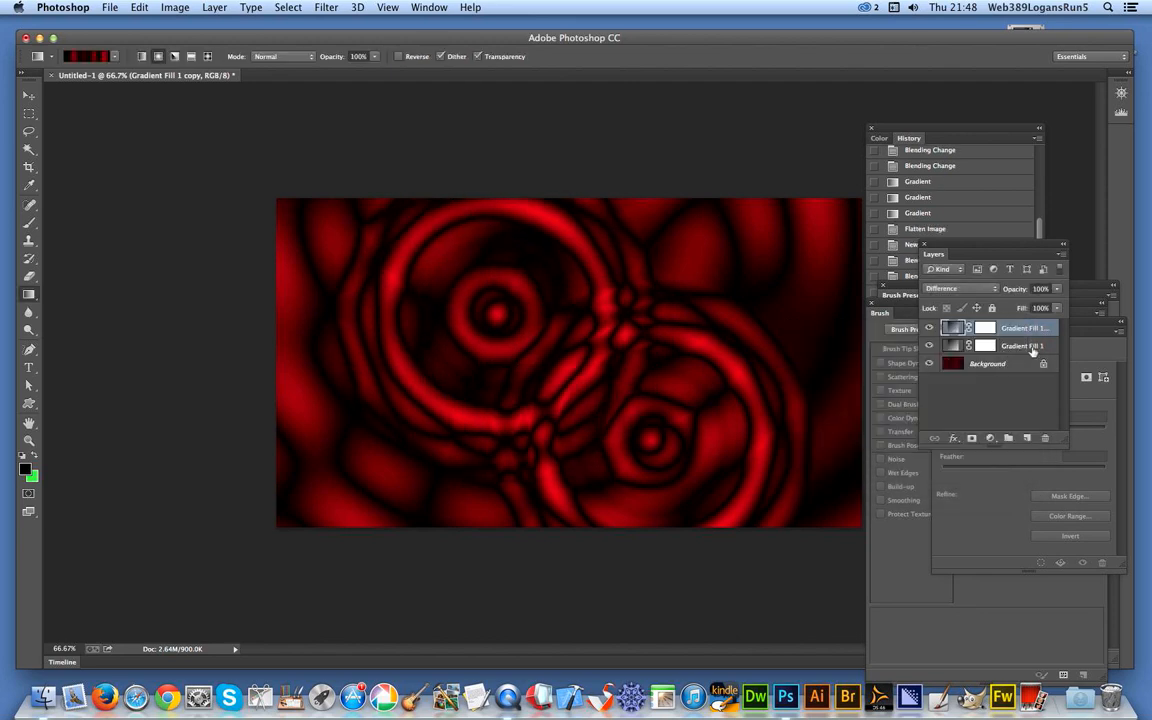
pyautogui.click(1020, 344)
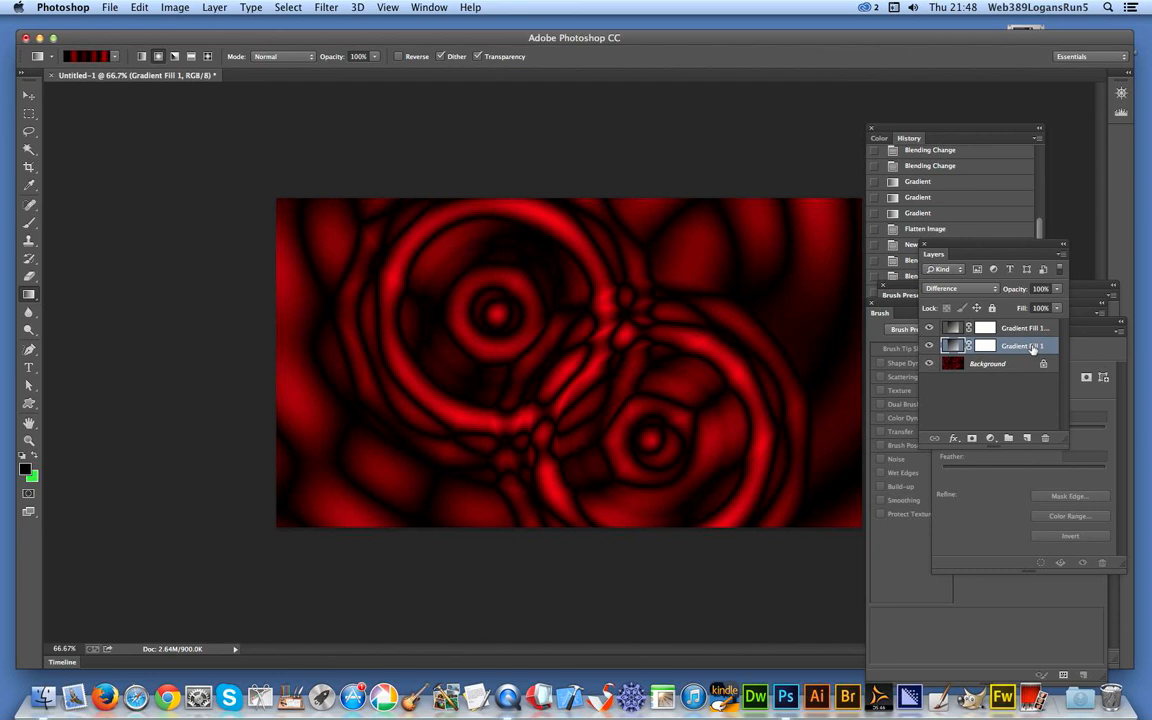